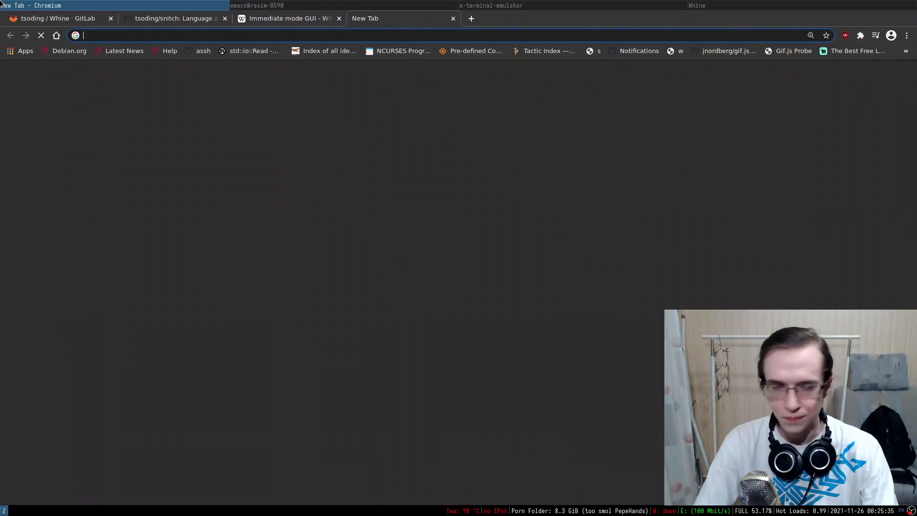
- Search Google for 'dynamic array' and open the Dynamic array Wikipedia article
type("dynamic")
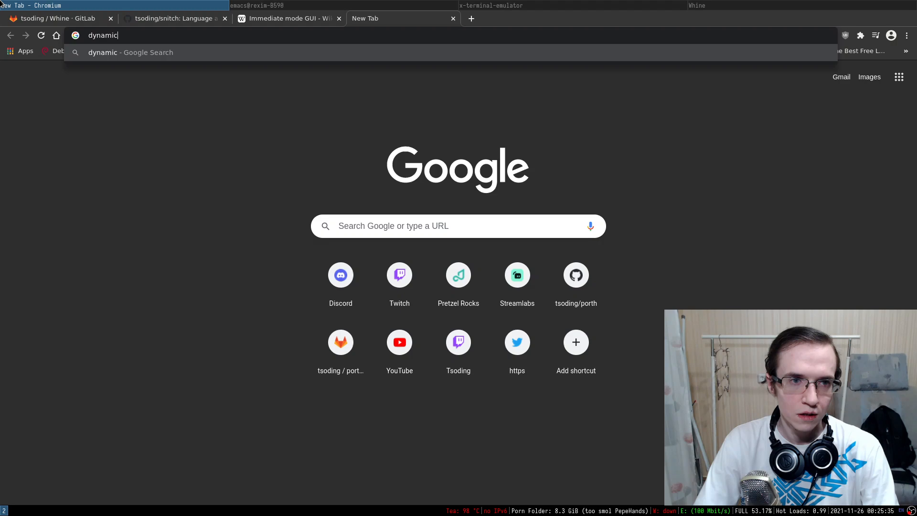
key("Return")
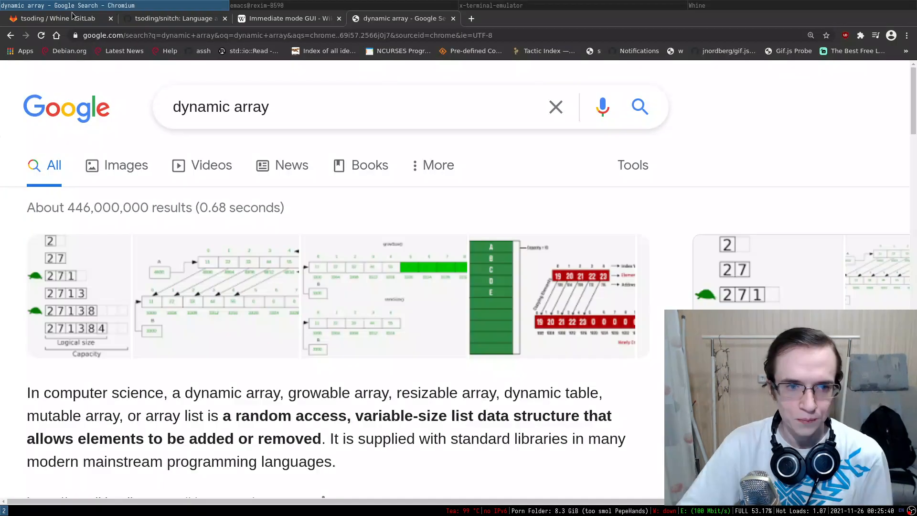
scroll("down", 3)
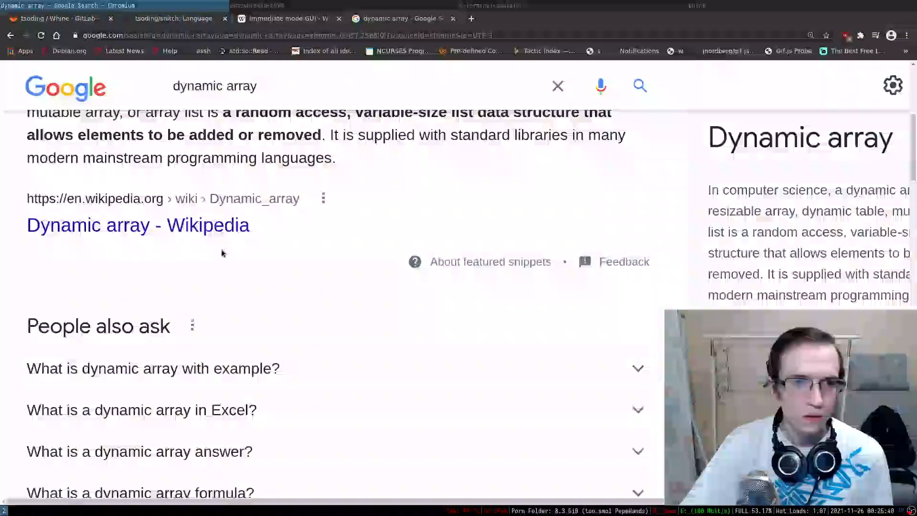
left_click(138, 225)
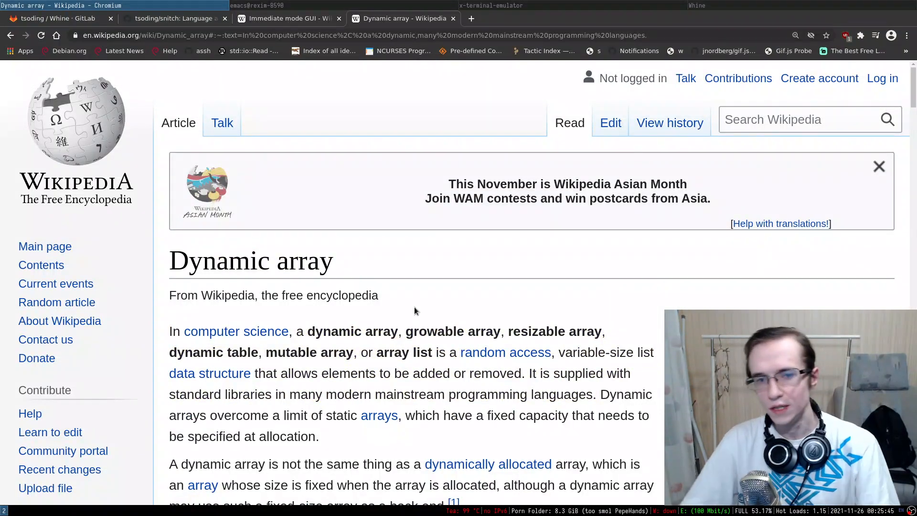
- Scroll down through the Wikipedia Dynamic array article
scroll("down", 3)
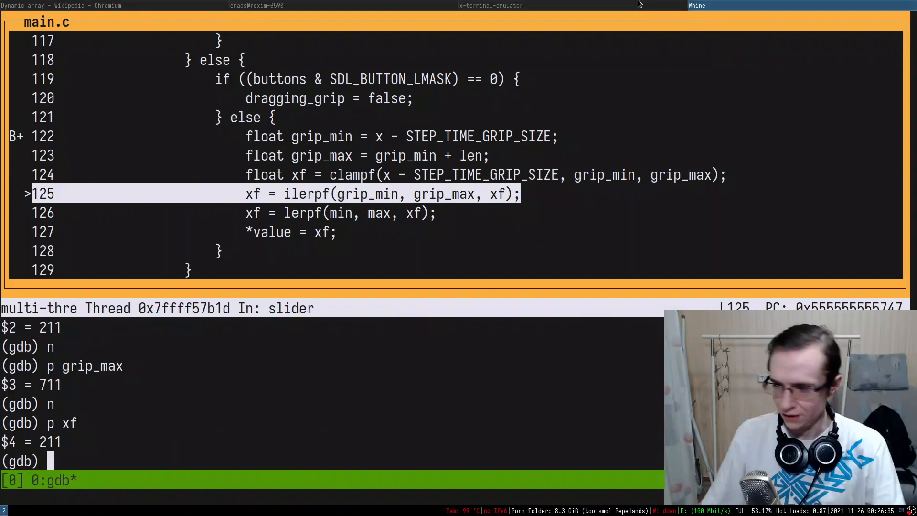
- Bring the MyPaint drawing canvas window to the front
left_click(745, 5)
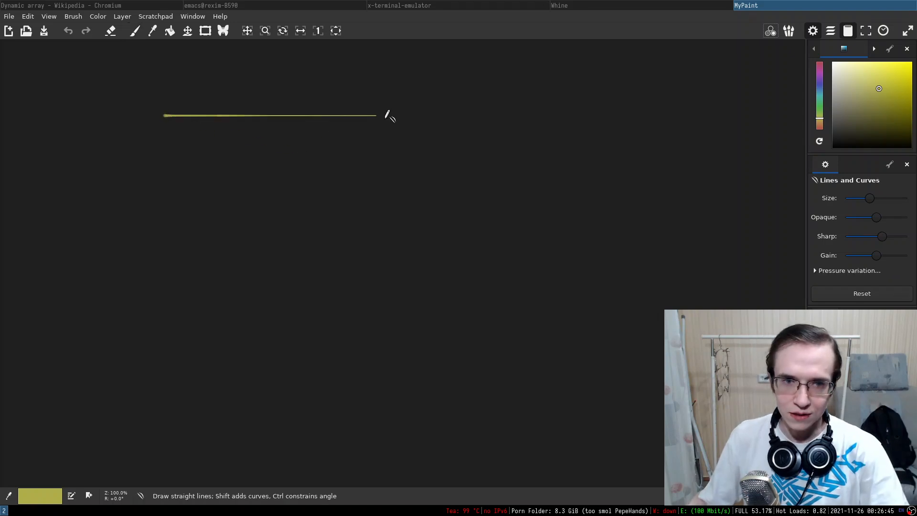
- Finish the yellow array outline, freehand the cell dividers, and write 1 and 2
left_click(134, 31)
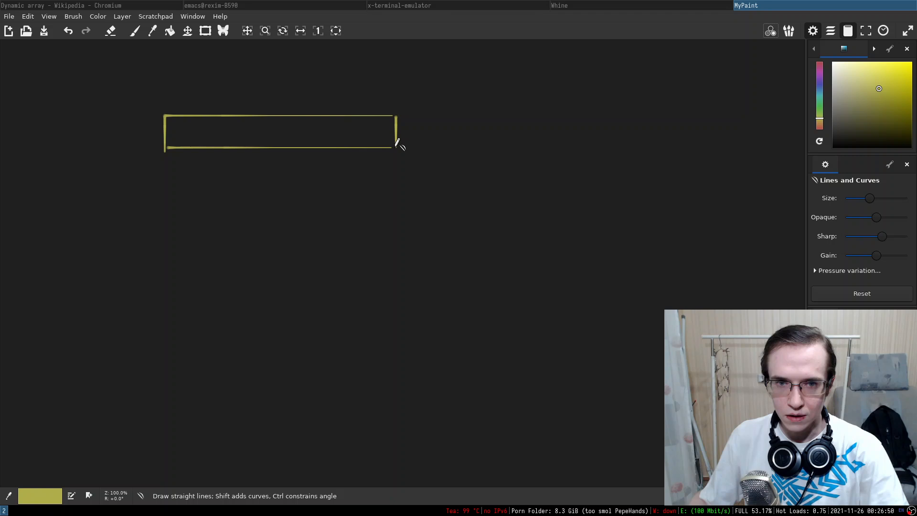
left_click(134, 31)
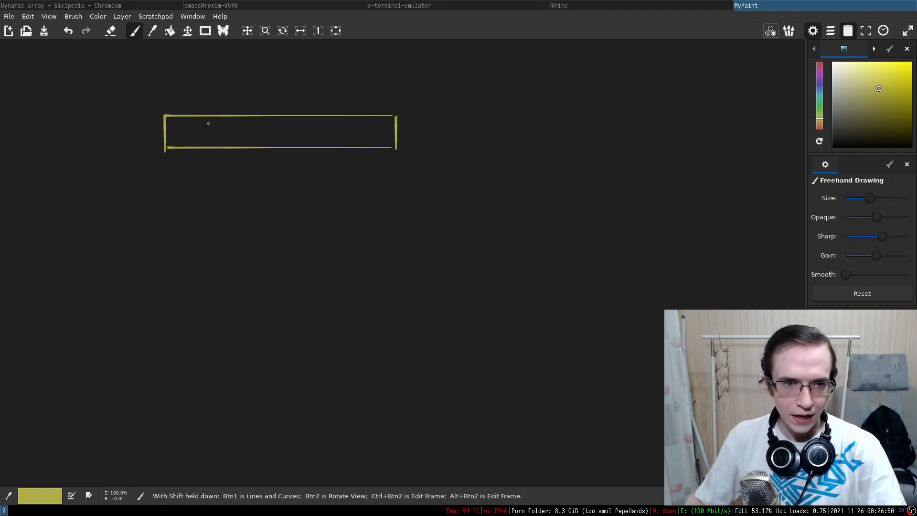
left_click_drag(205, 117, 243, 146)
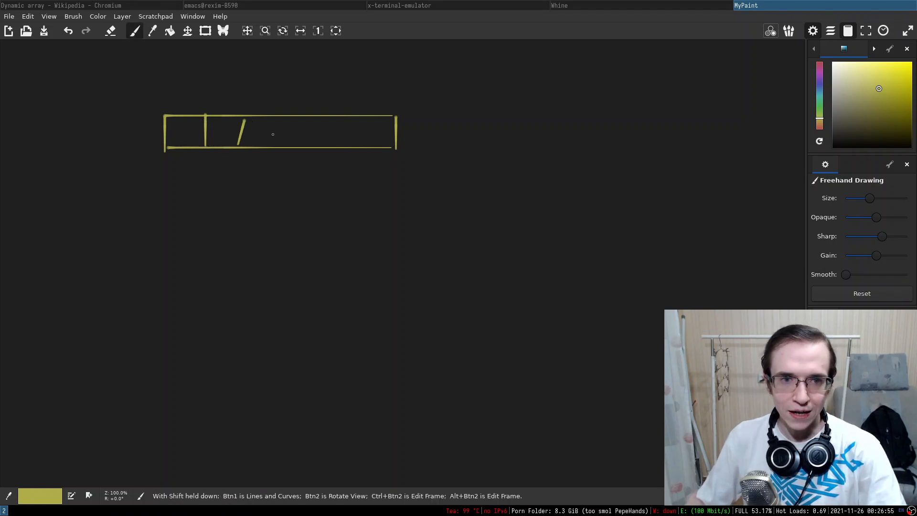
left_click_drag(248, 117, 248, 146)
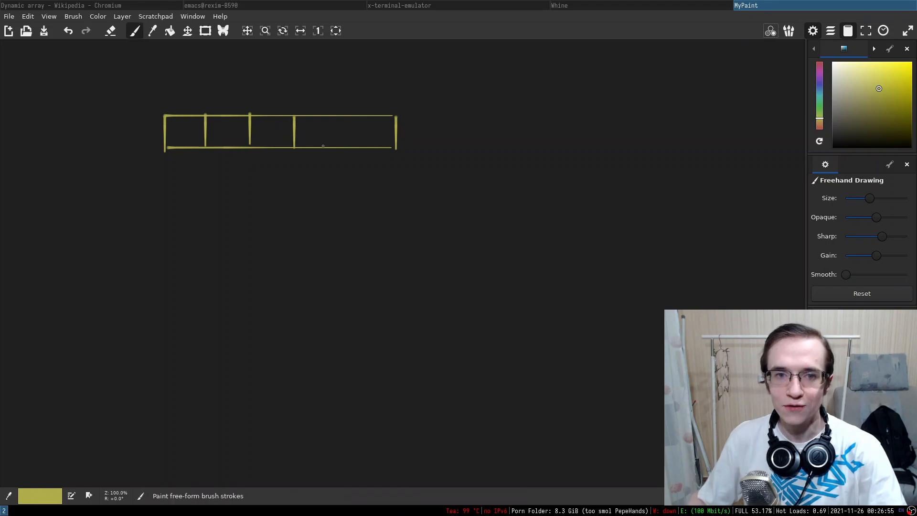
left_click_drag(335, 120, 335, 143)
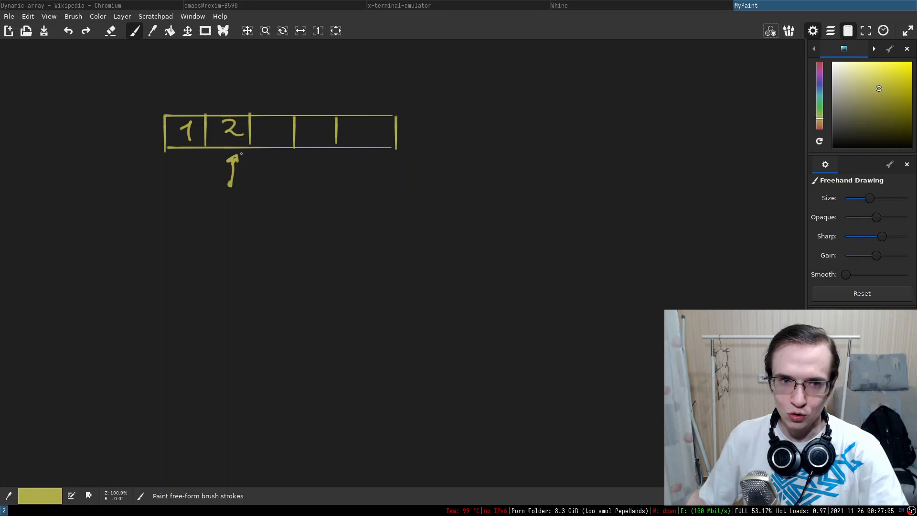
- Dot cells three to five, then draw a longer rectangle below with Lines and Curves
left_click(109, 31)
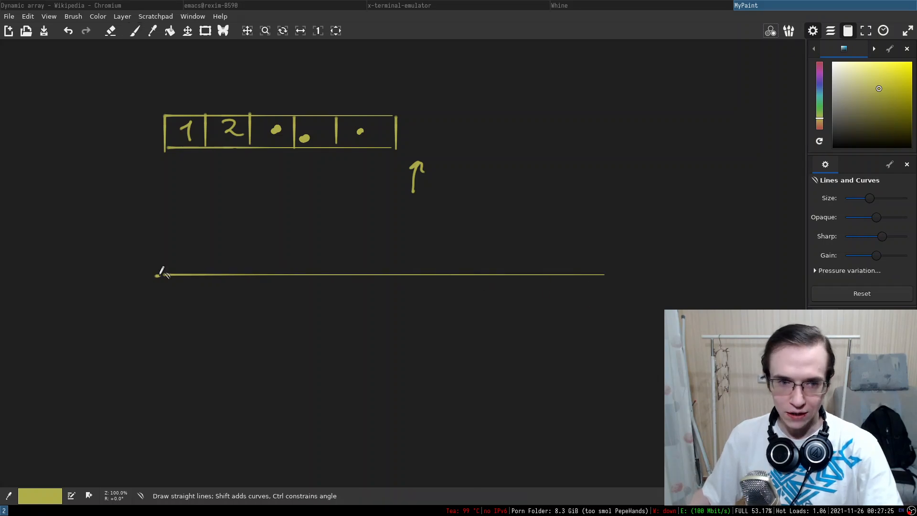
left_click(134, 30)
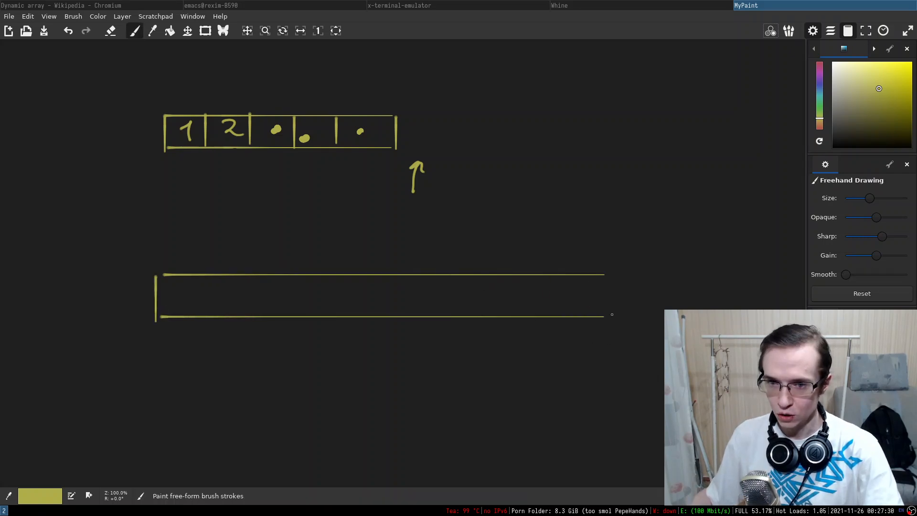